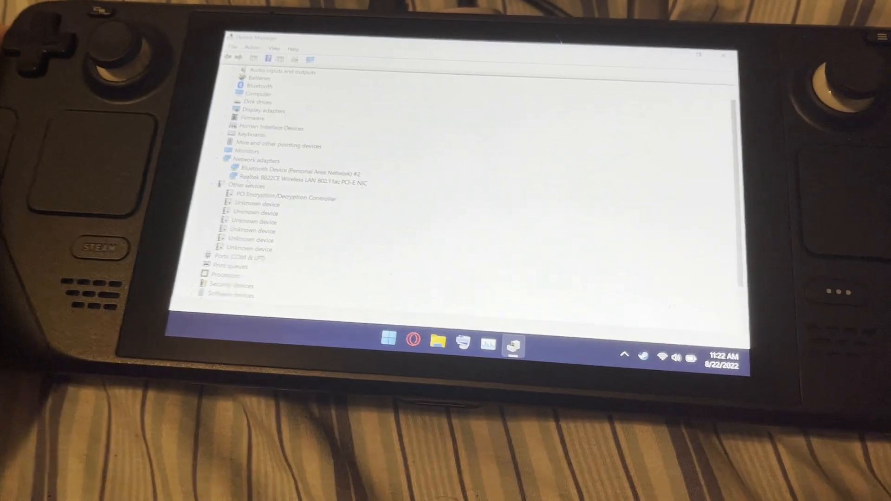
Show the Realtek 8822CE adapter's Properties Driver details and start Uninstall Device.
right_click(304, 182)
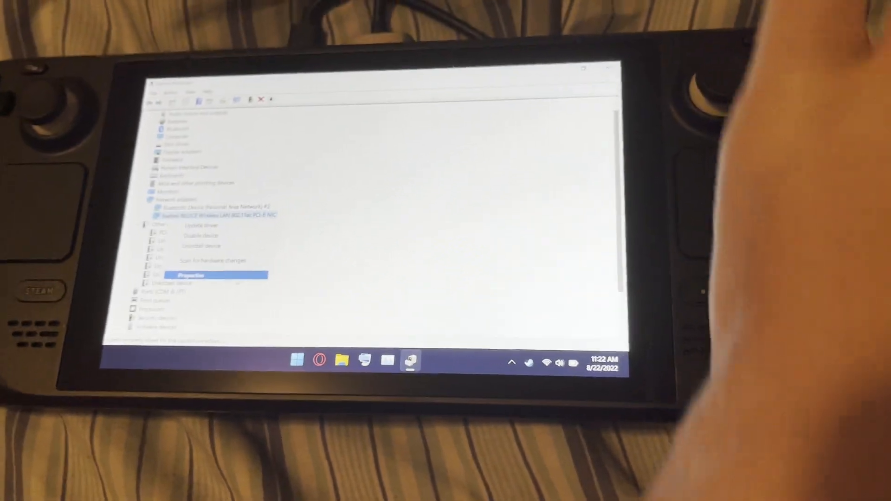
left_click(190, 275)
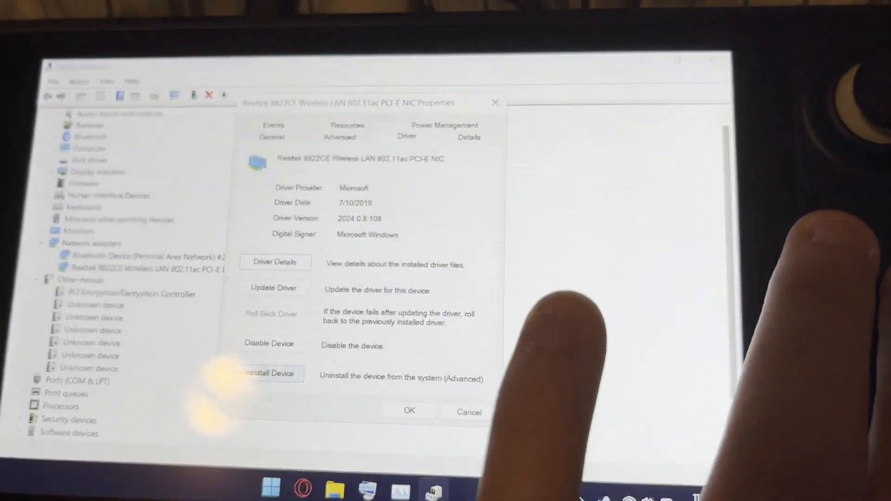
left_click(268, 374)
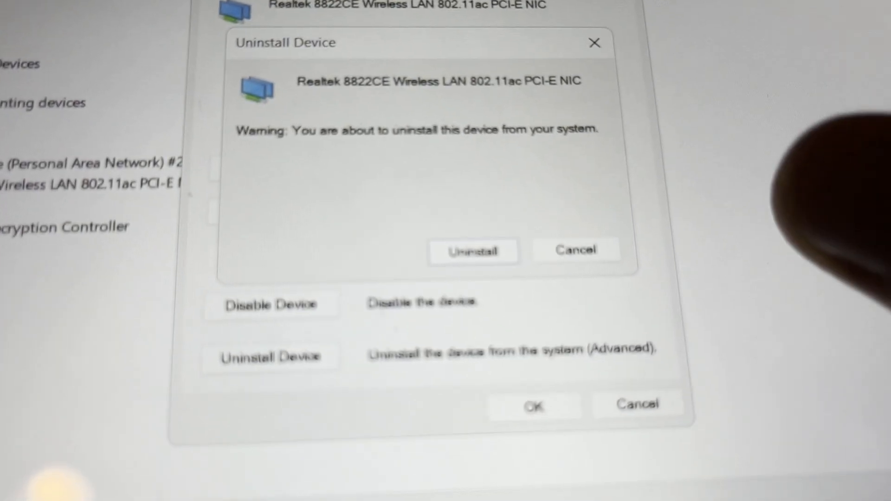
Confirm the Realtek 8822CE uninstall warning and close the adapter's Properties window.
left_click(574, 250)
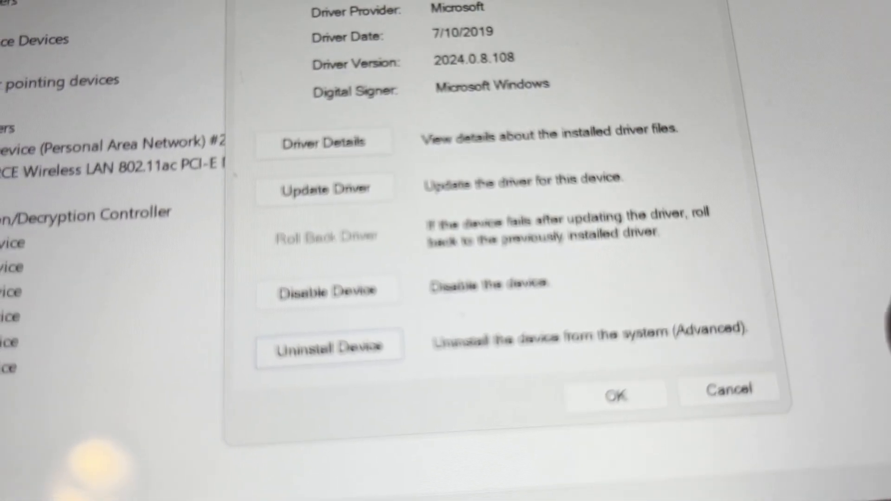
left_click(615, 393)
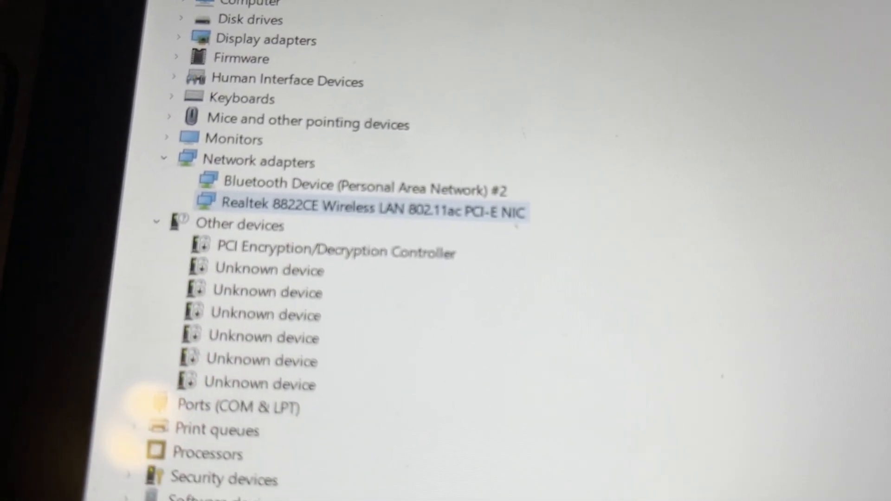
left_click(210, 280)
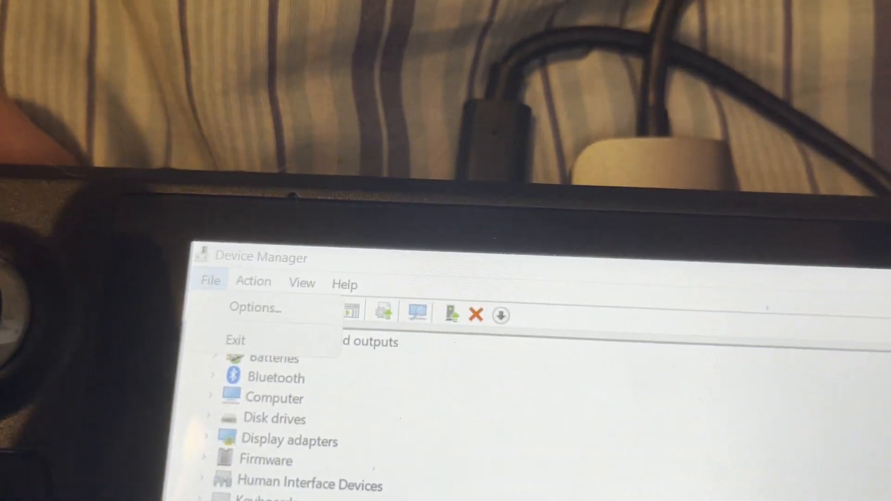
Run Action > Scan for hardware changes so the Realtek 8822CE adapter is redetected.
left_click(255, 307)
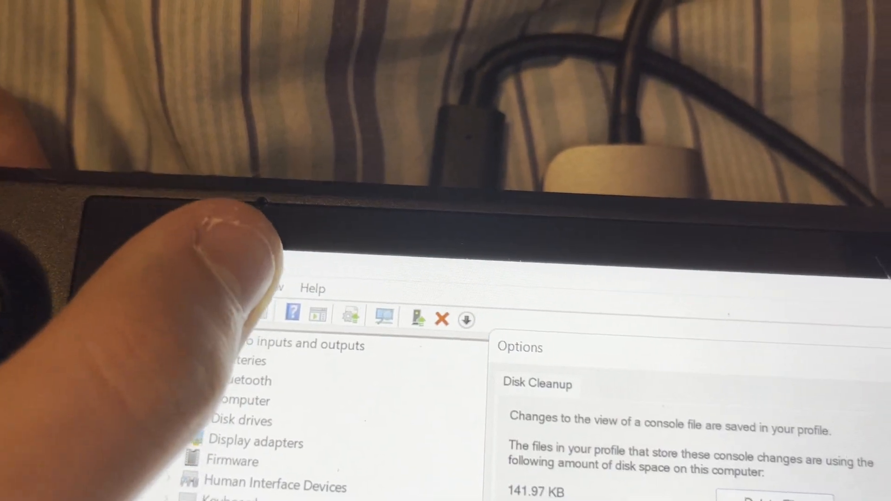
left_click(131, 72)
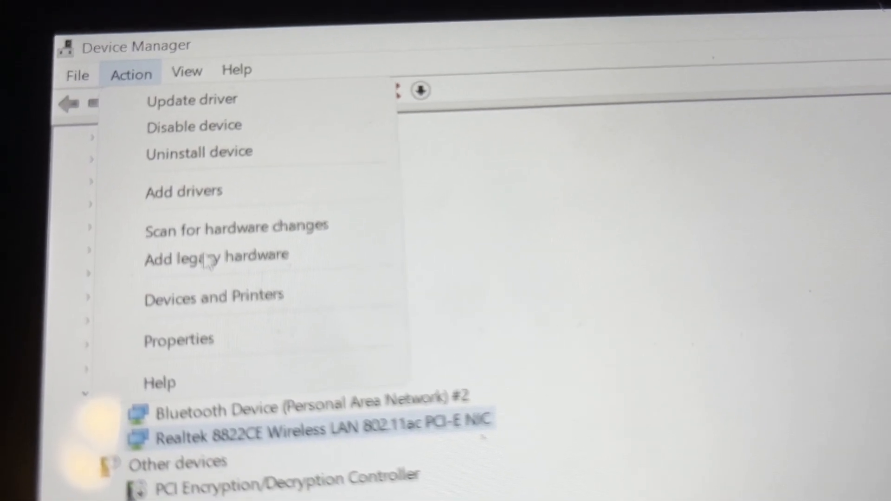
left_click(235, 224)
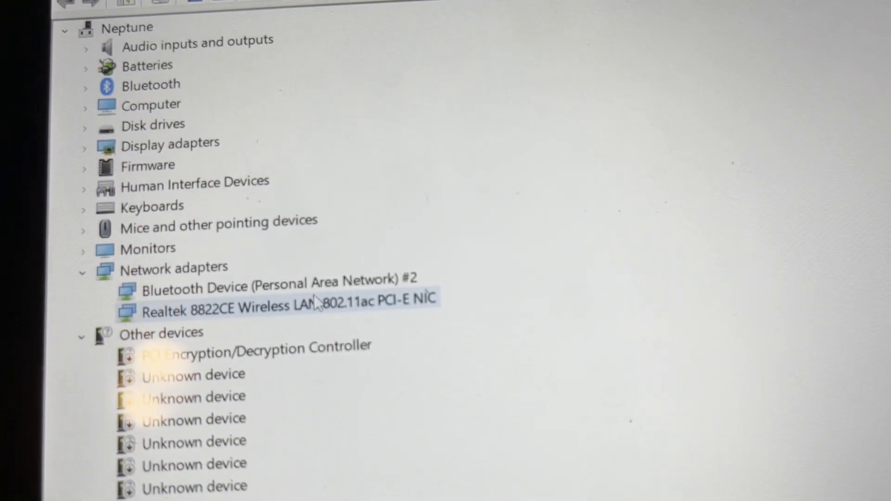
scroll("down", 3)
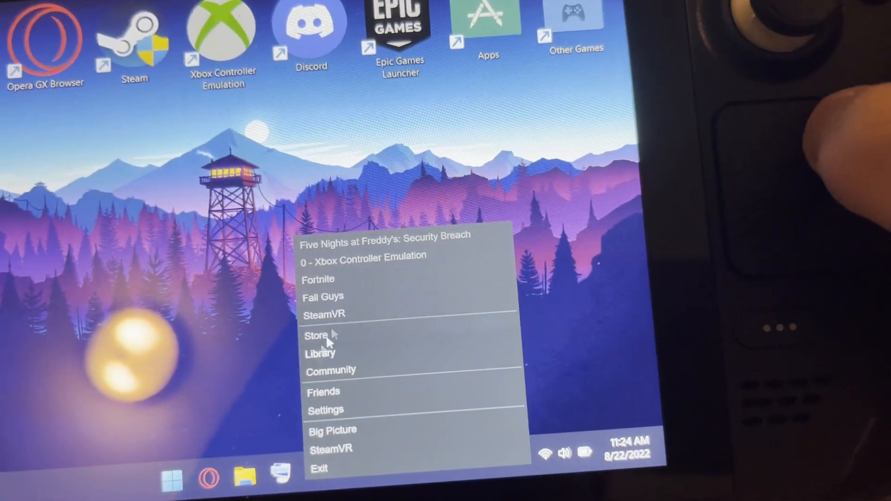
Launch Fall Guys from Steam's recent games list.
left_click(323, 297)
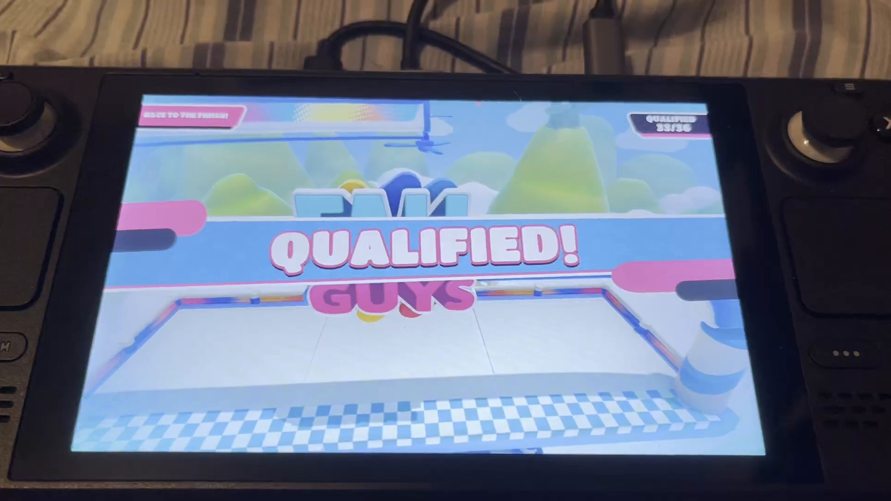